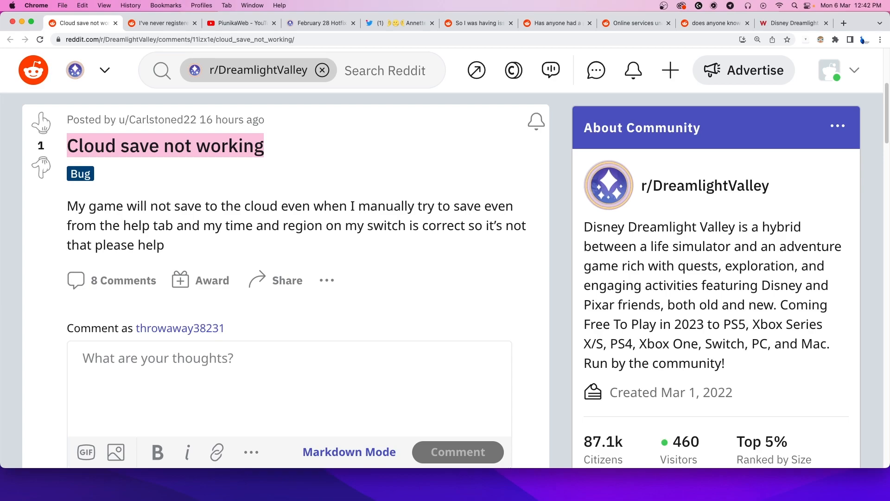
- Read the Reddit post about never registering for cloud save, then reach the February 28 Hotfix Patch Notes
left_click(160, 22)
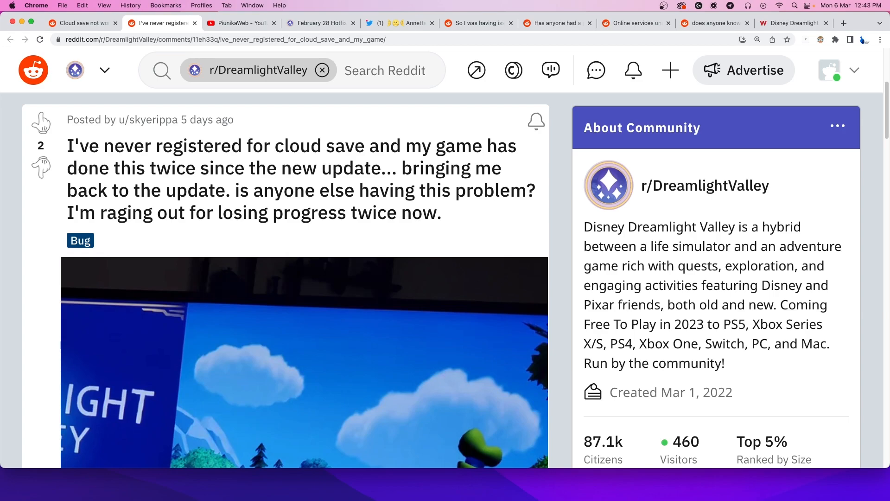
scroll("down", 3)
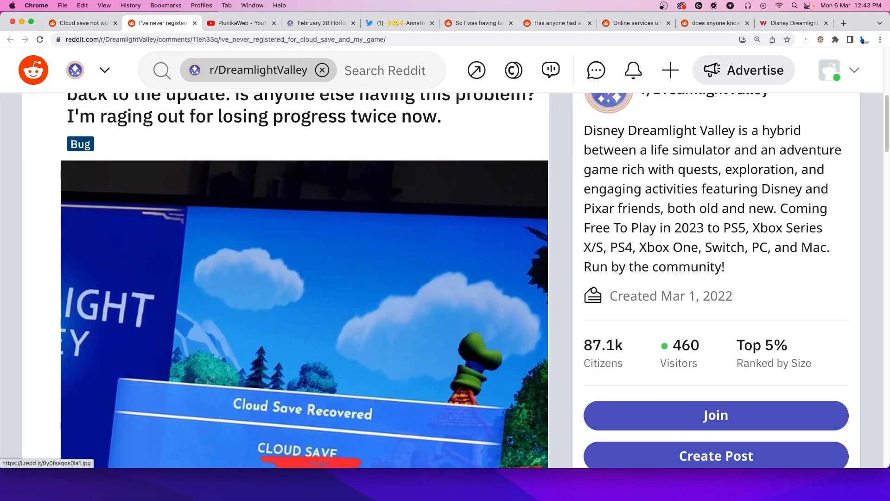
left_click(240, 23)
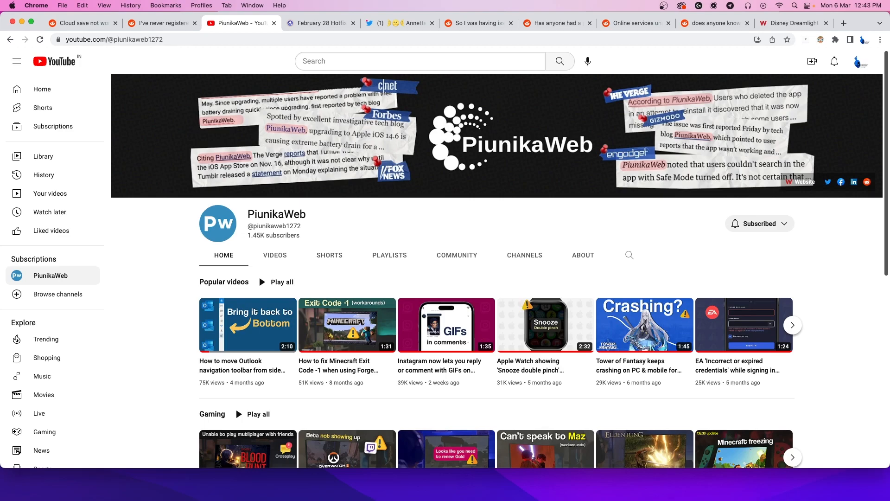
left_click(321, 22)
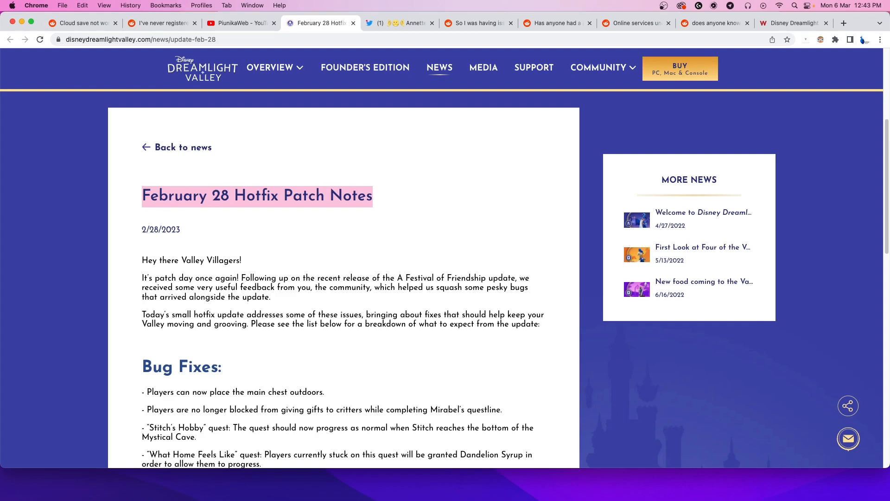
- Switch to the tweet reporting PS4 cloud saves freezing the game since the update
left_click(399, 23)
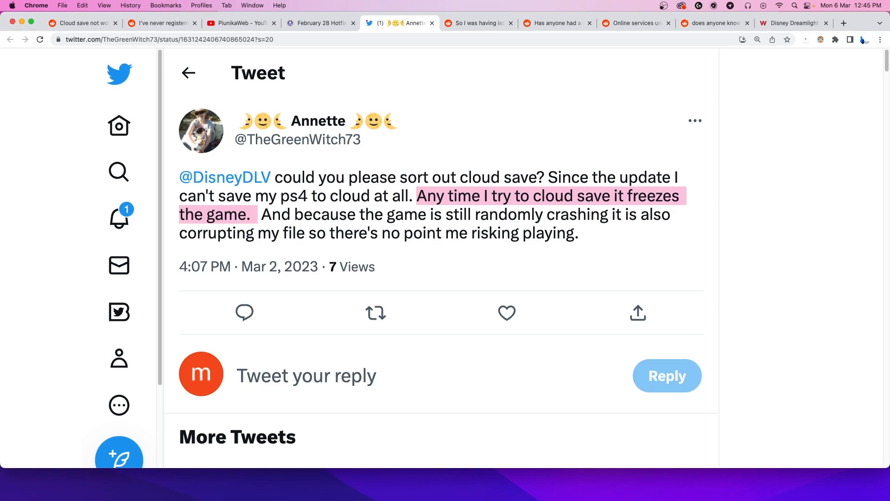
- Switch to the Reddit post about a cloud save putting a player back 171 days
left_click(479, 22)
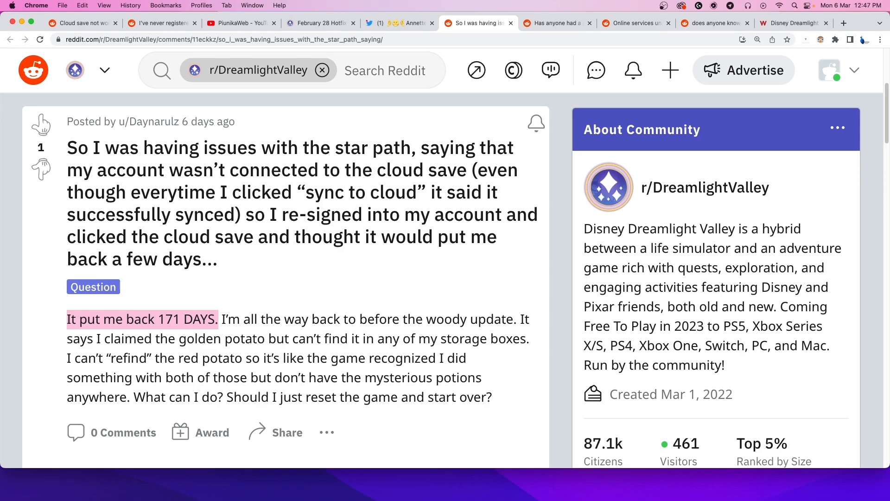
- Move on to the next Reddit cloud save report with the comment about manual saves
left_click(555, 22)
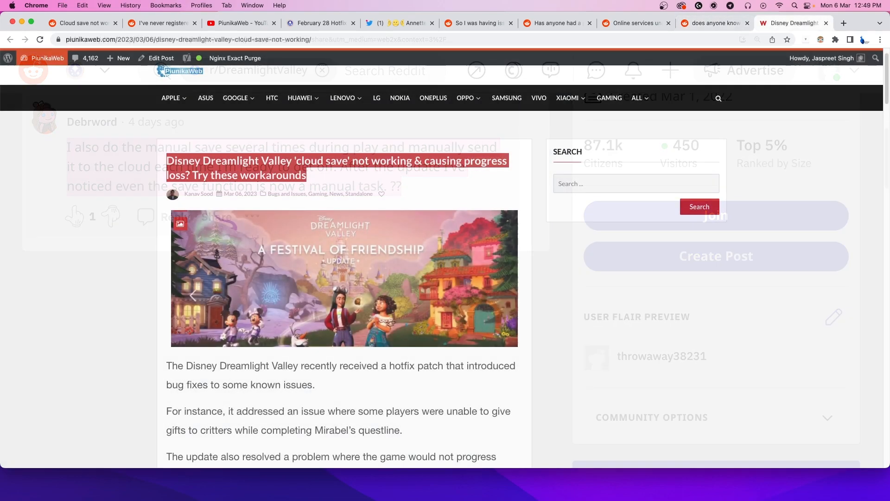
- Read the PiunikaWeb article down past the hotfix bug-fix list to the cloud save progress-loss section
left_click(323, 71)
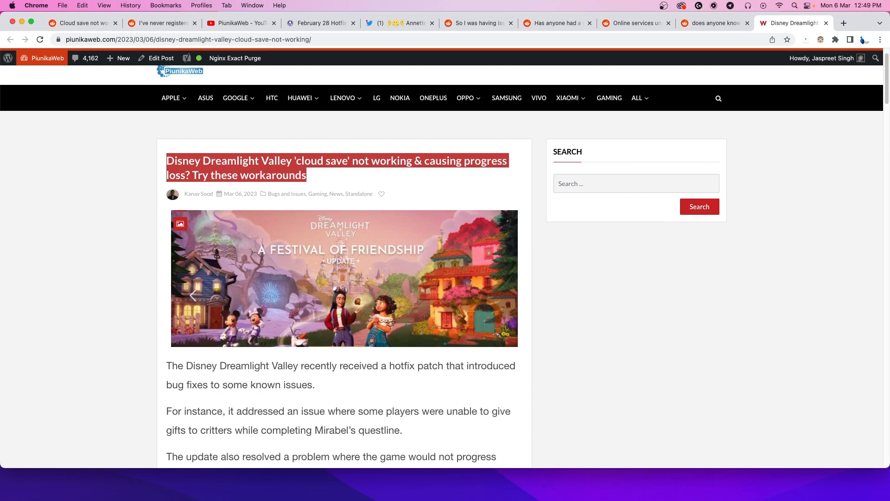
scroll("down", 3)
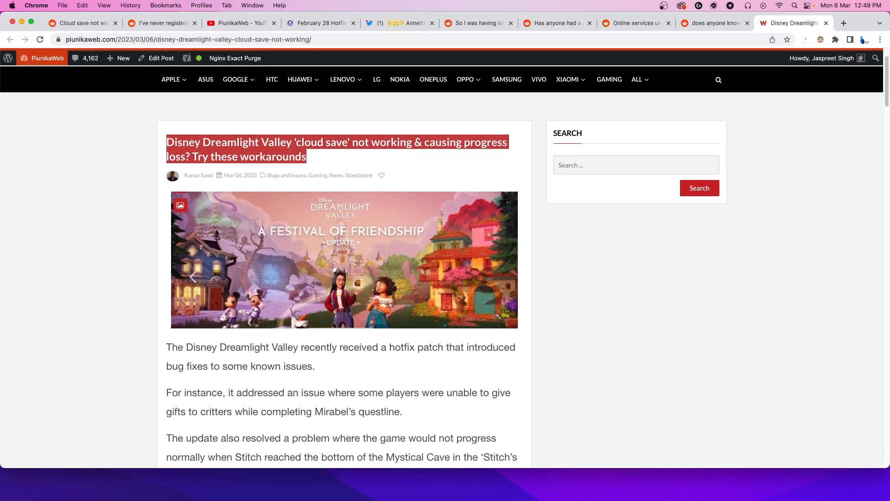
scroll("down", 3)
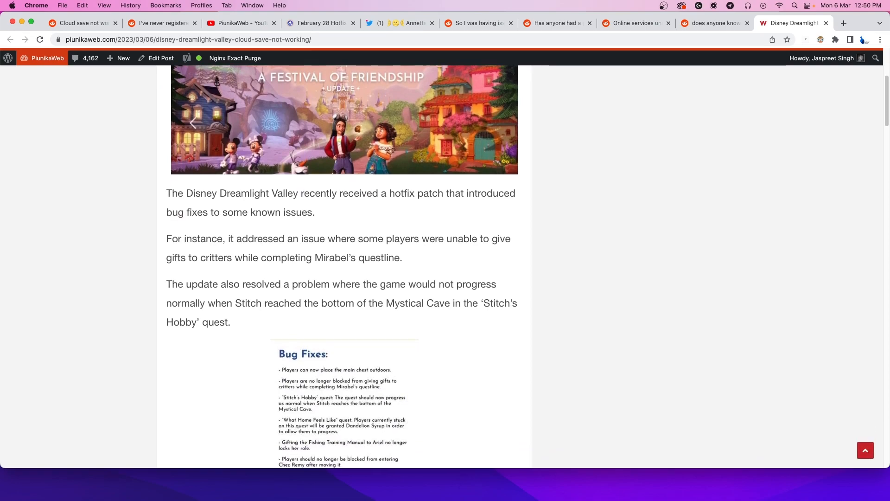
scroll("down", 3)
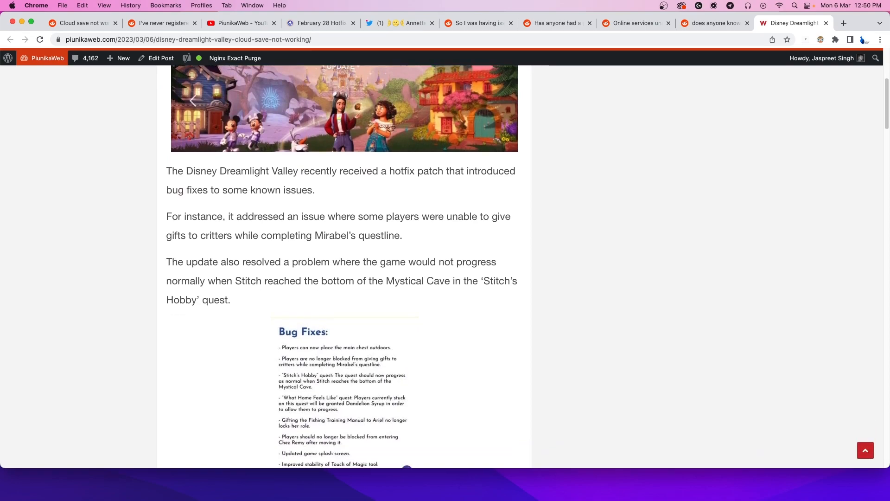
scroll("down", 3)
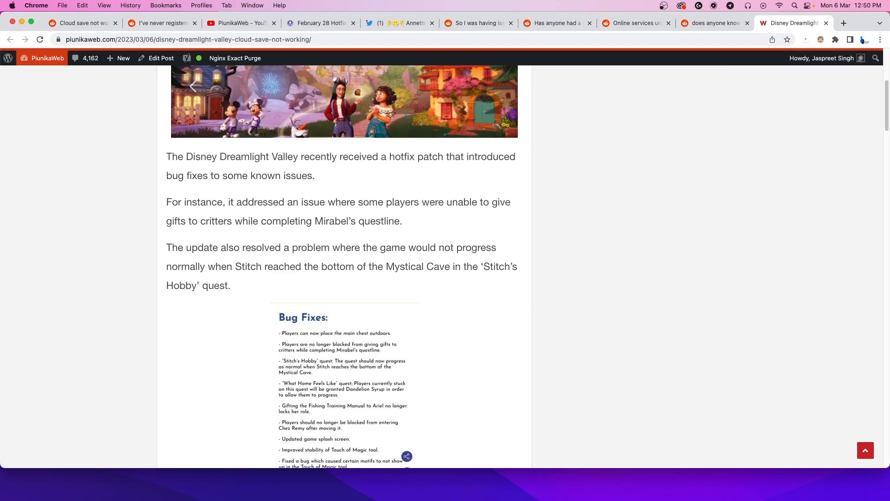
scroll("down", 3)
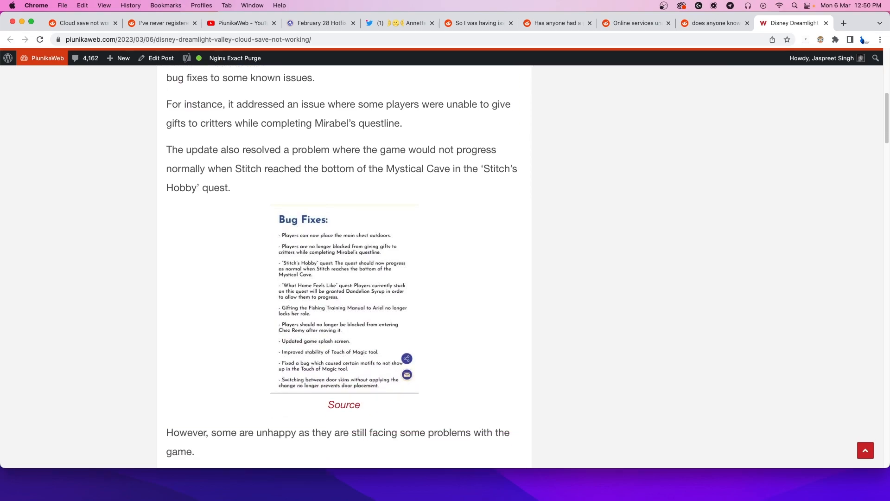
scroll("down", 3)
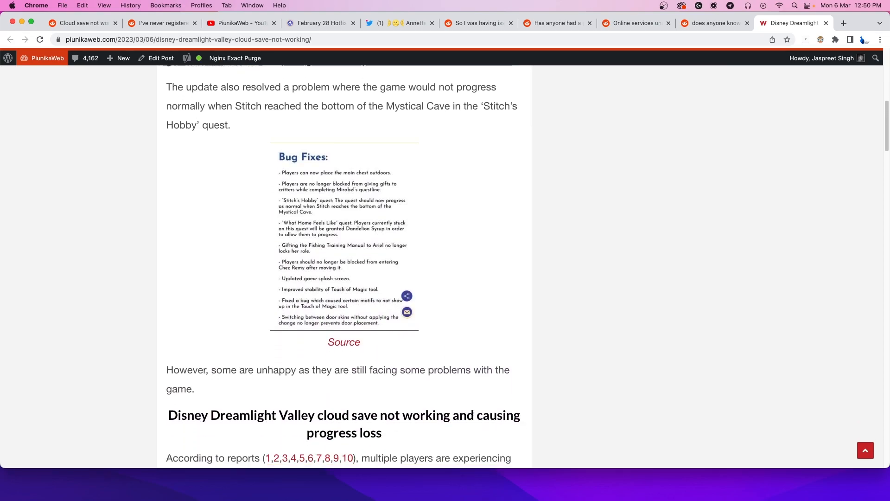
scroll("down", 3)
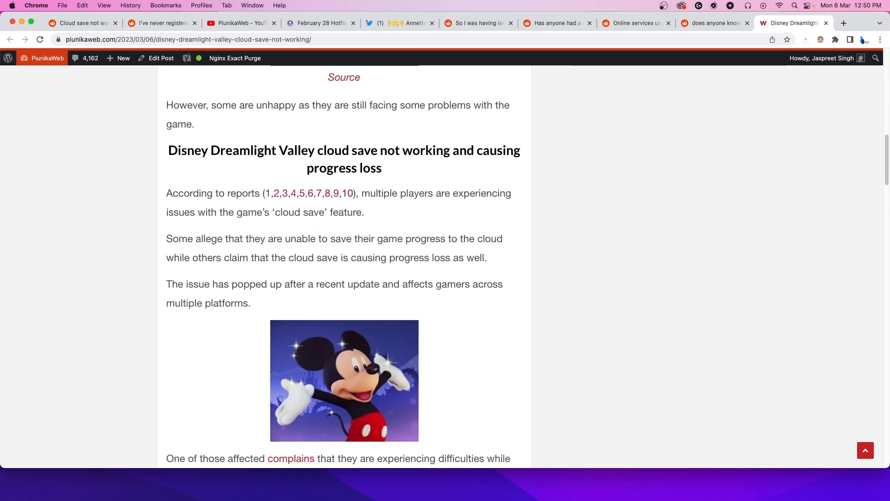